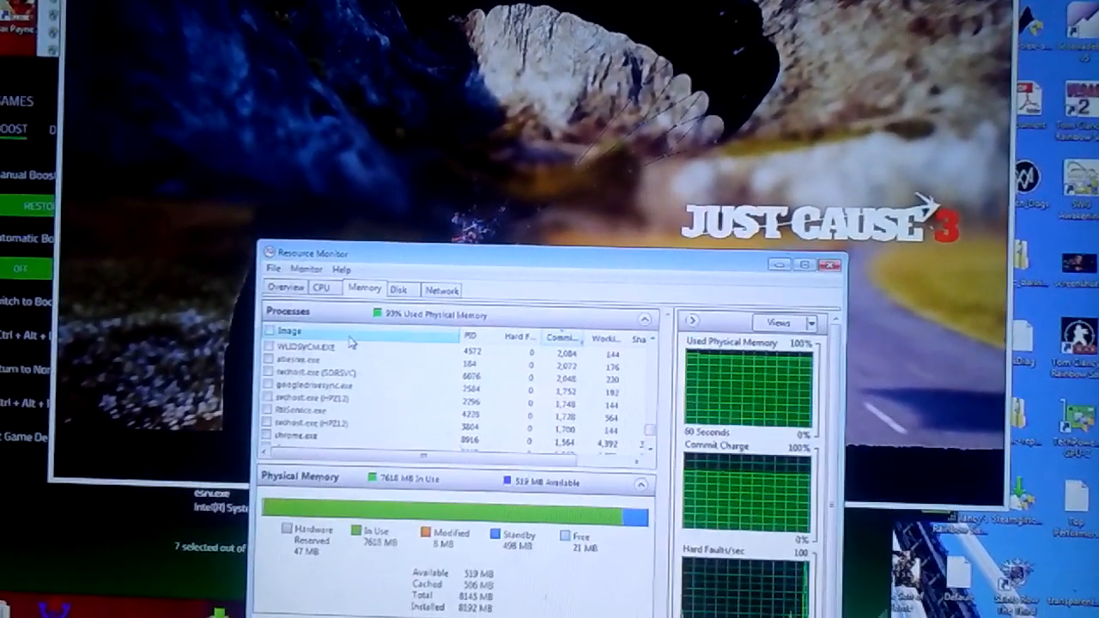
# Bring up Task Manager's Performance overview of CPU and physical memory usage
pyautogui.rightClick(310, 340)
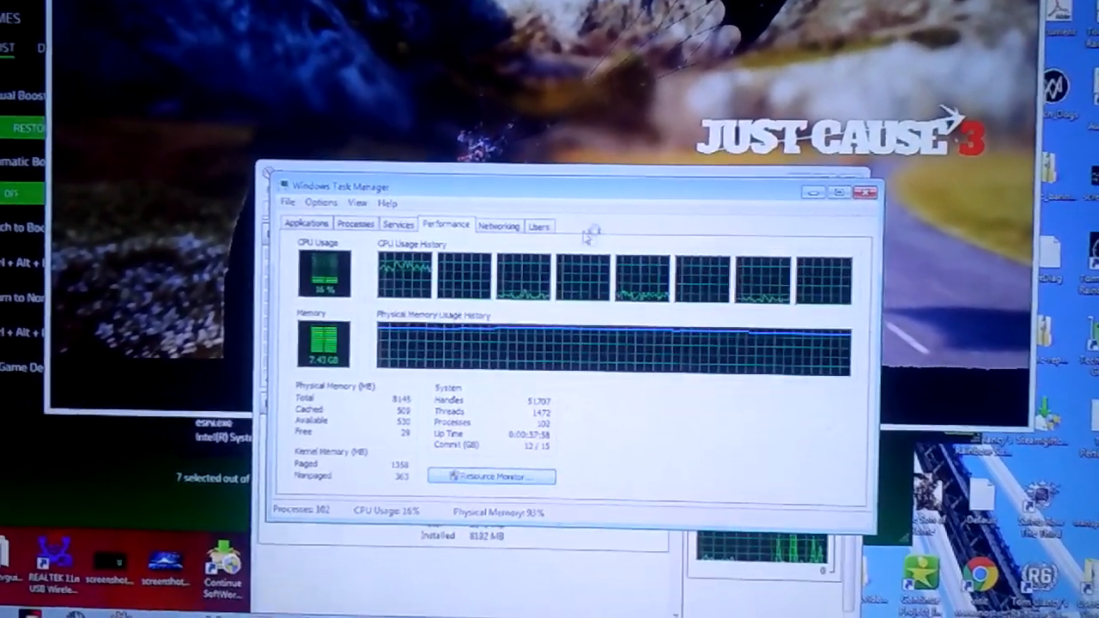
# Launch Resource Monitor's Memory view and bring up actions for the svchost.exe process
pyautogui.click(489, 478)
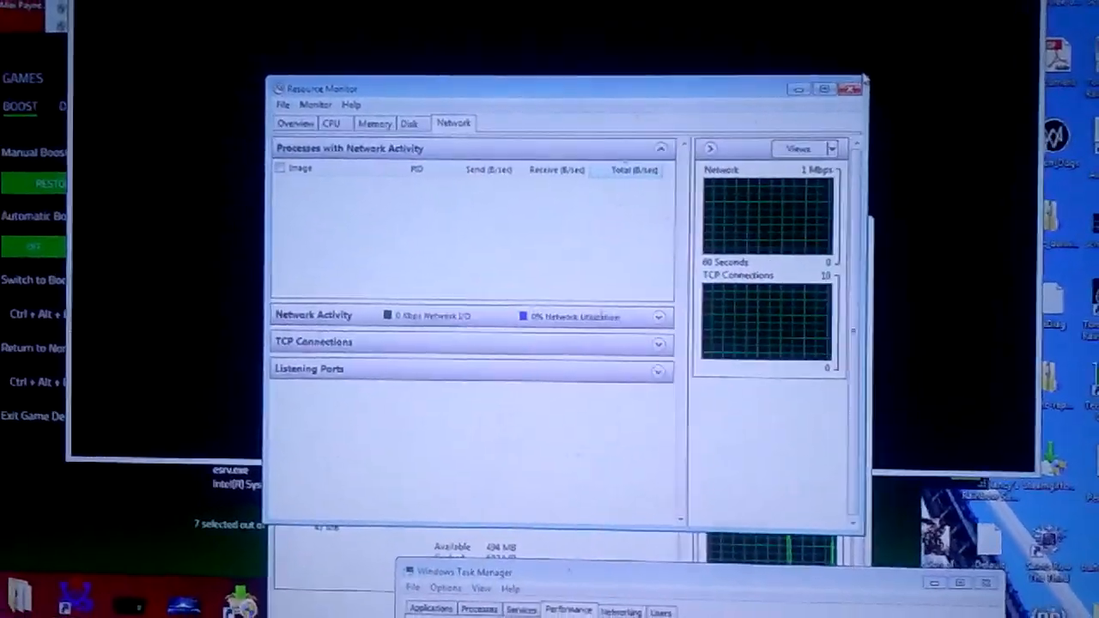
pyautogui.click(362, 123)
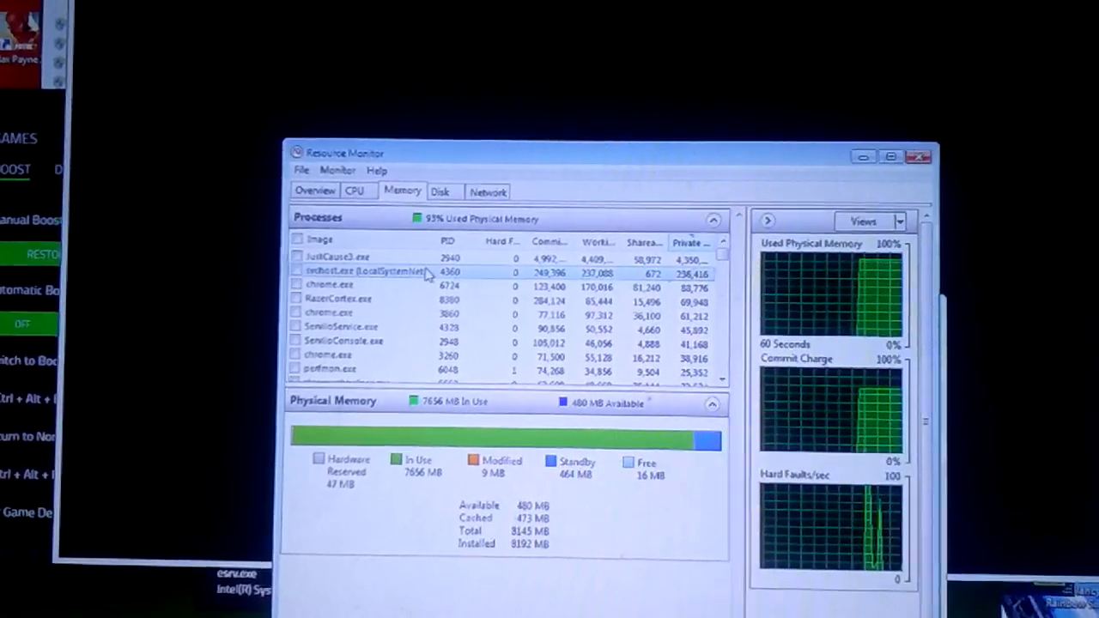
pyautogui.rightClick(369, 272)
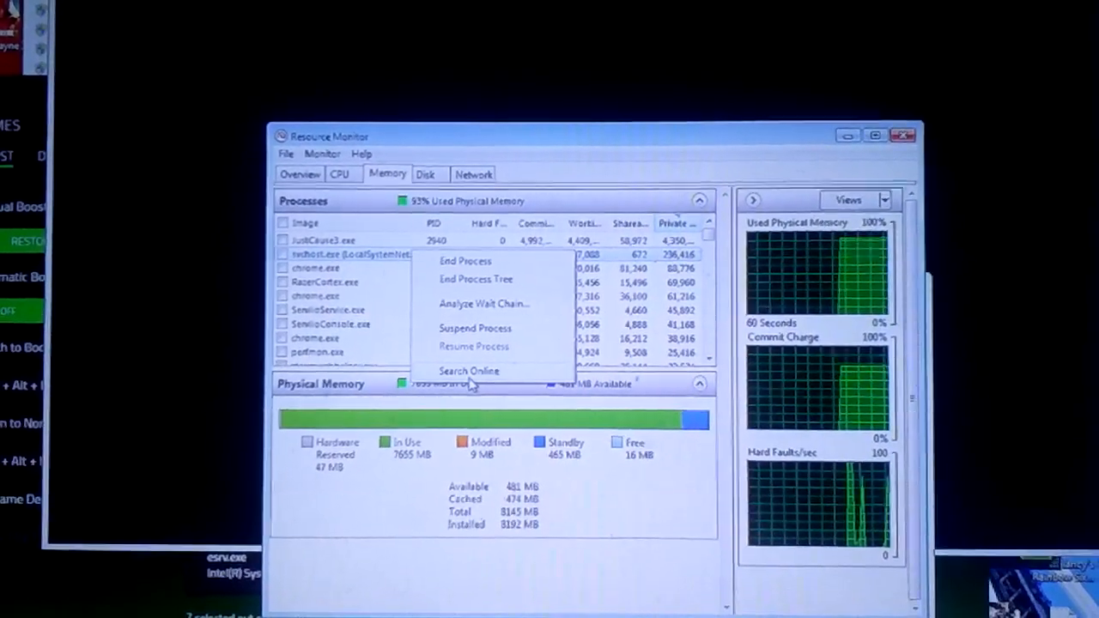
# Search online (Bing in Chrome) for what svchost.exe LocalSystemNetworkRestricted is
pyautogui.click(469, 371)
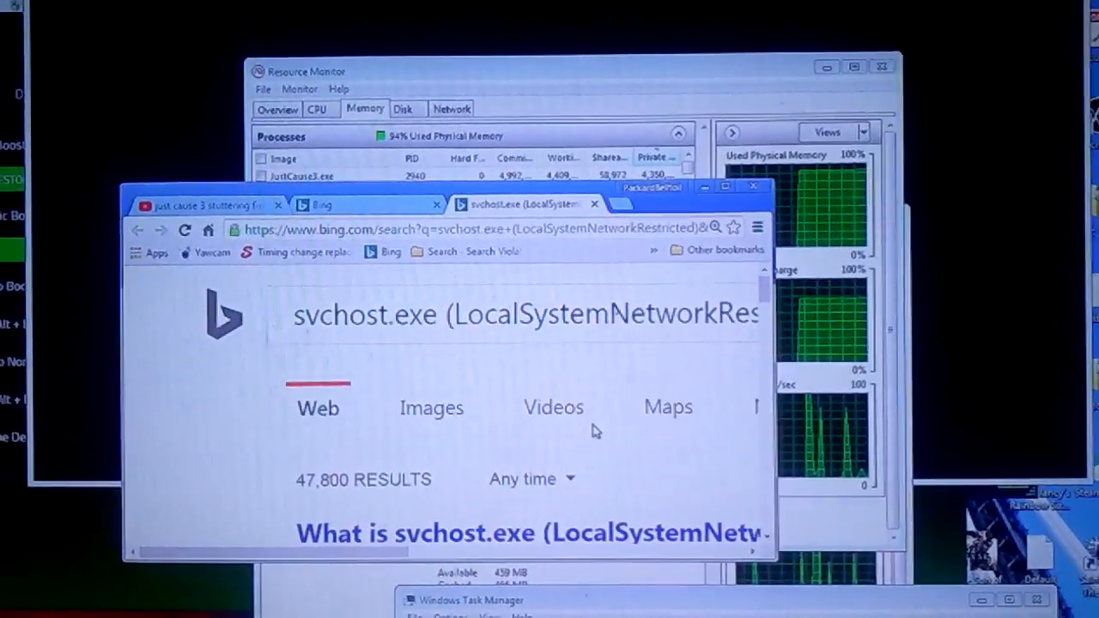
pyautogui.scroll(-3)
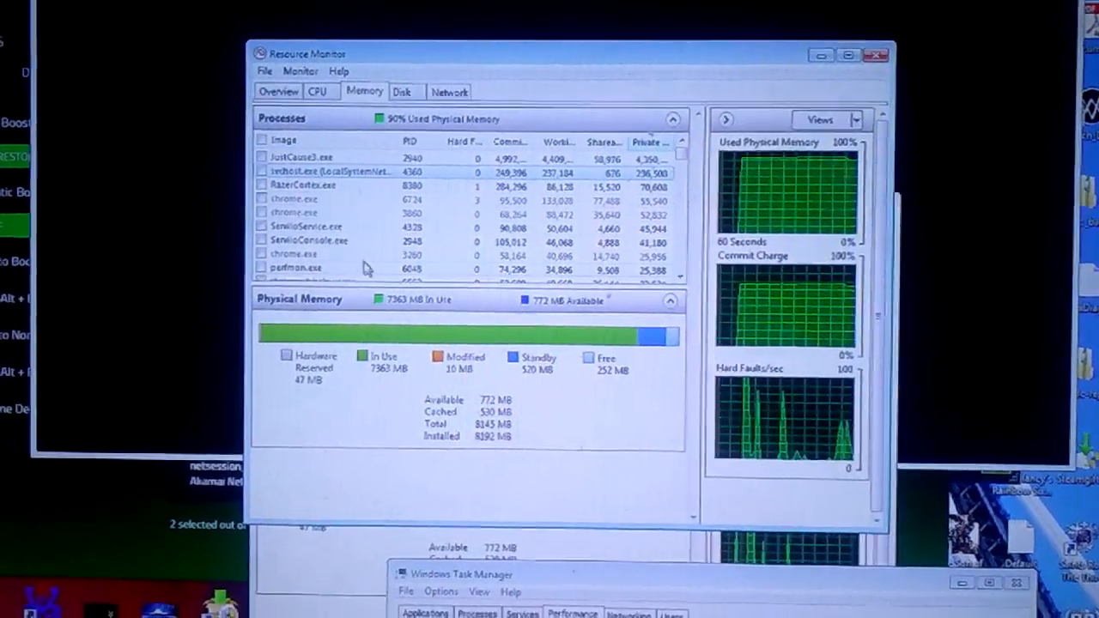
# Bring up actions for a listed process while reviewing 90% physical memory use
pyautogui.rightClick(301, 184)
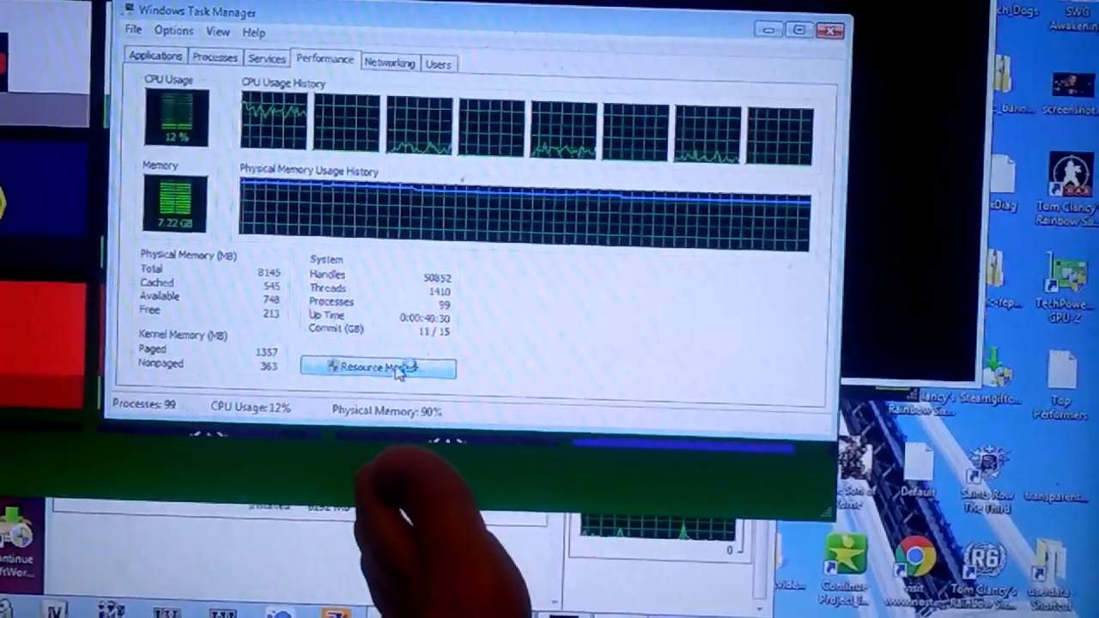
# Review per-process memory in Resource Monitor and bring up svchost.exe actions before returning to Just Cause 3
pyautogui.click(377, 367)
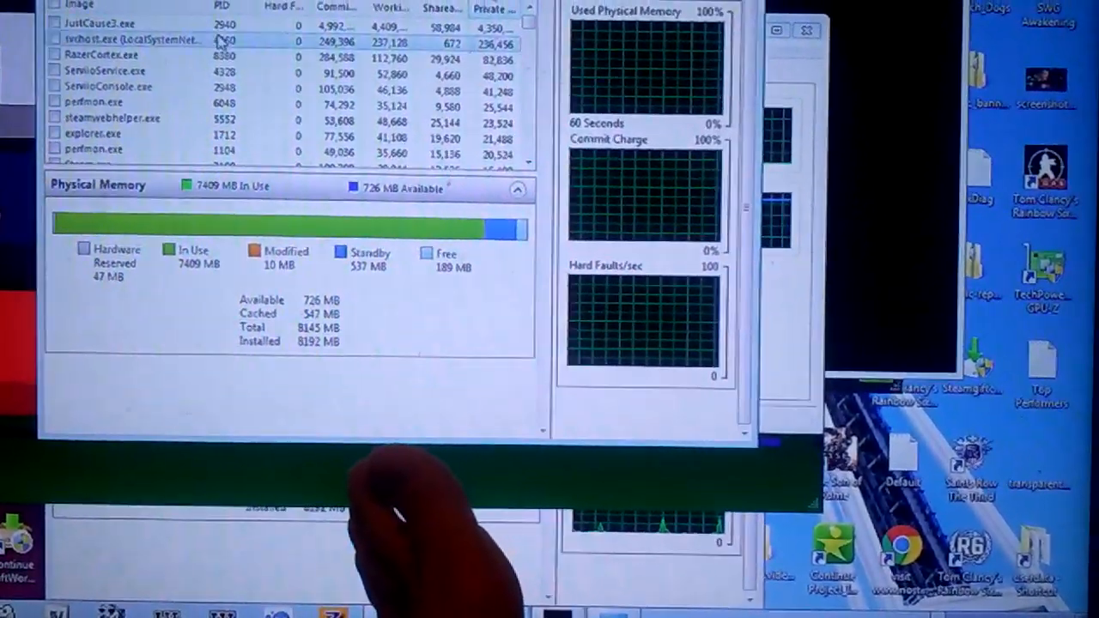
pyautogui.rightClick(128, 39)
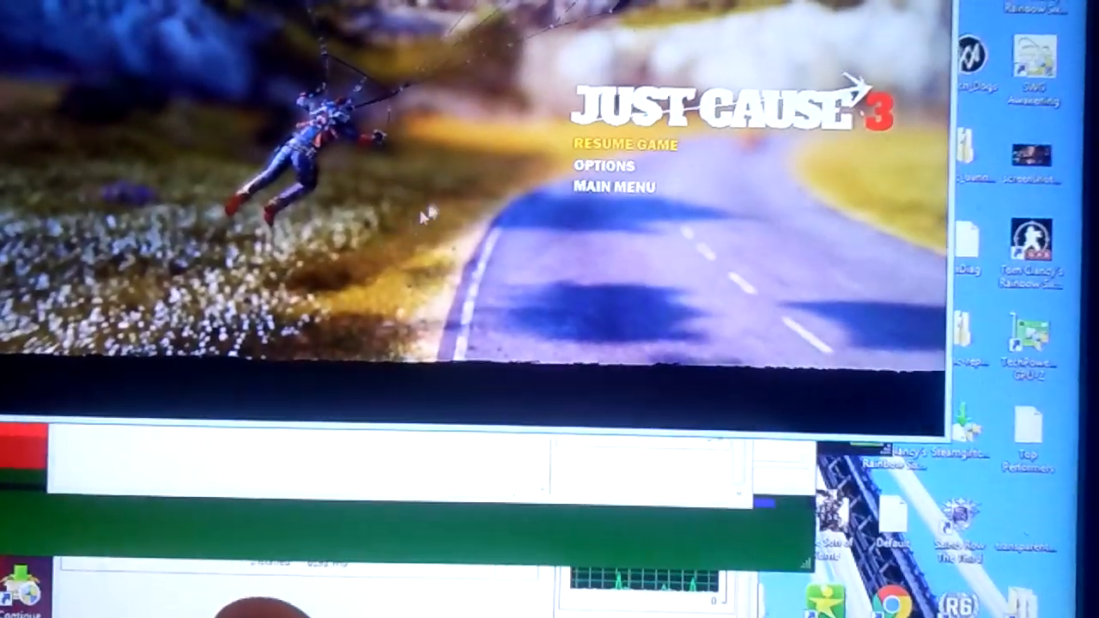
# In Just Cause 3 Options > Graphics, lower the LOD Factor from Very High
pyautogui.click(605, 167)
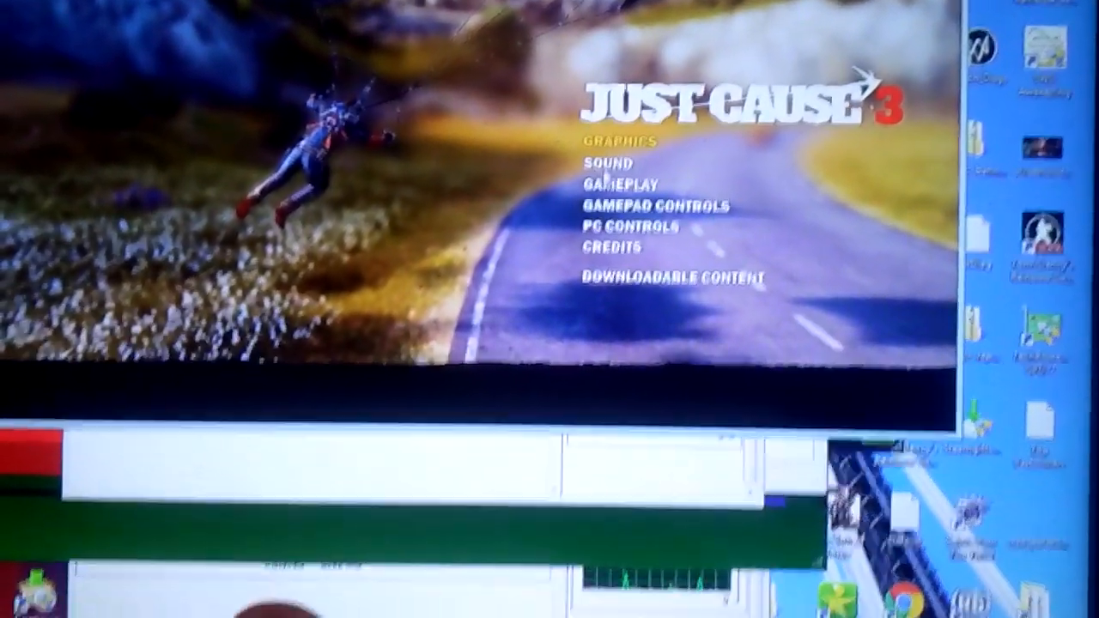
pyautogui.click(621, 141)
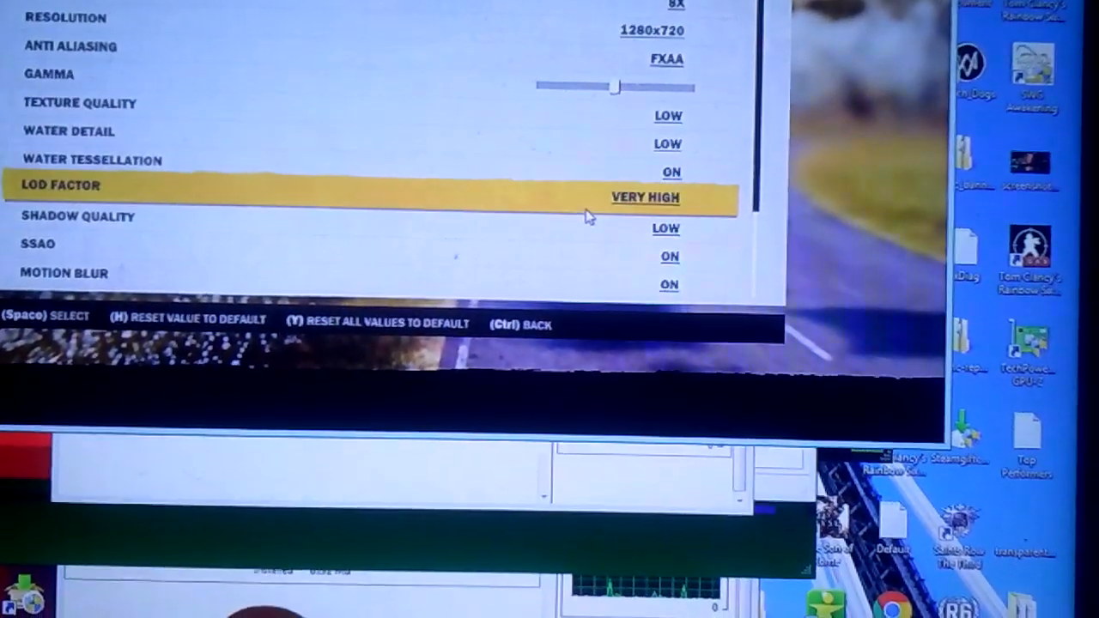
pyautogui.click(646, 197)
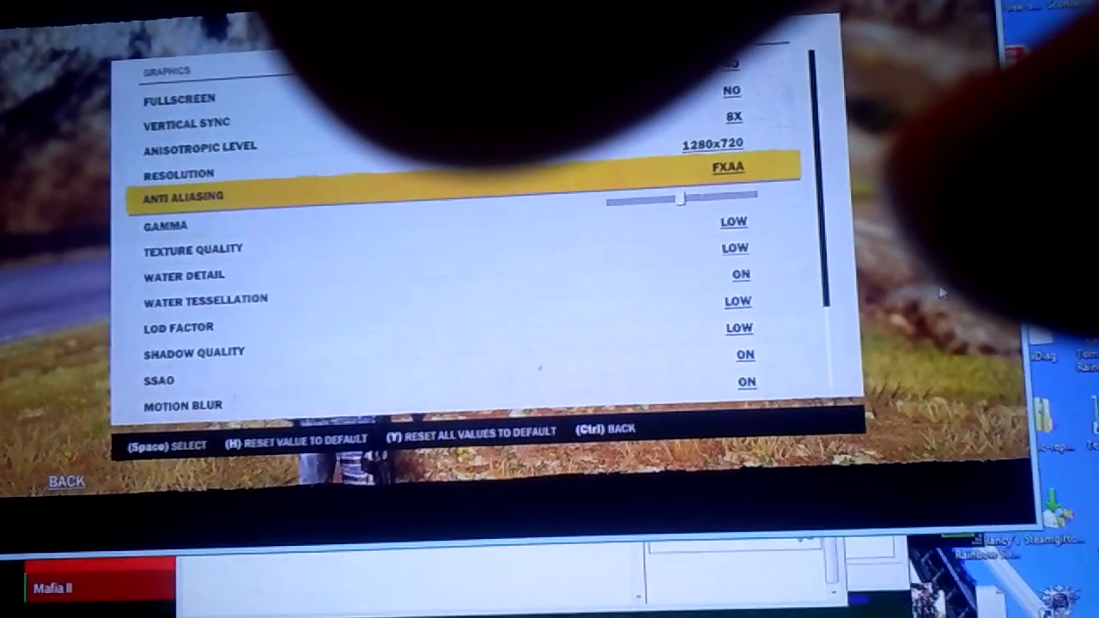
# Leave the graphics settings back to the pause menu, keeping LOD Factor at Low
pyautogui.press('down')
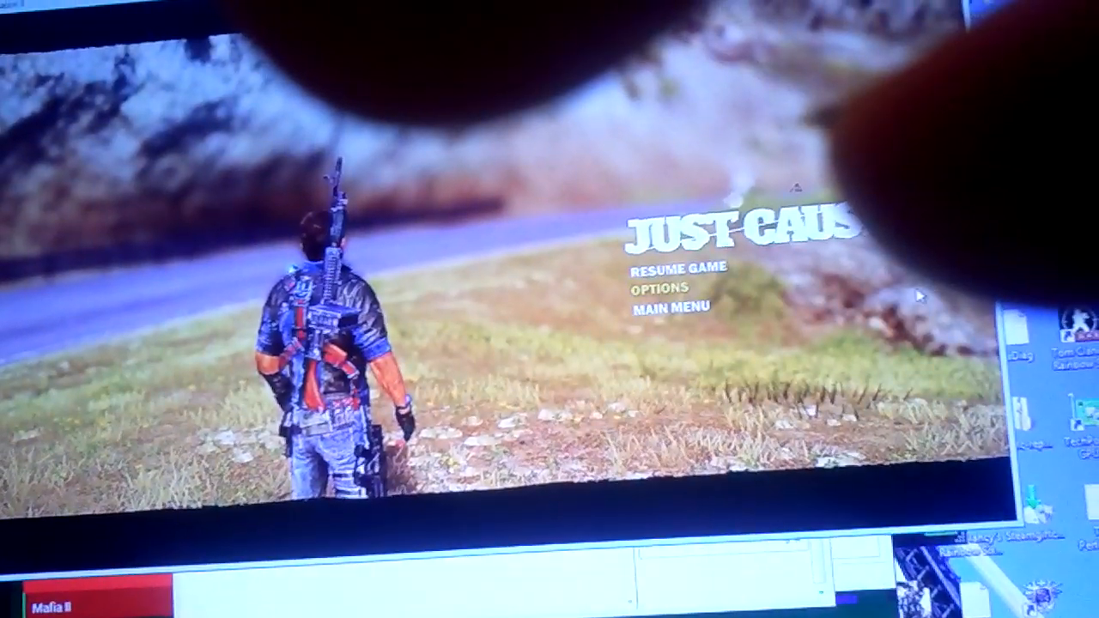
# Resume Just Cause 3, then bring up actions for processes in Resource Monitor's Memory list
pyautogui.click(676, 266)
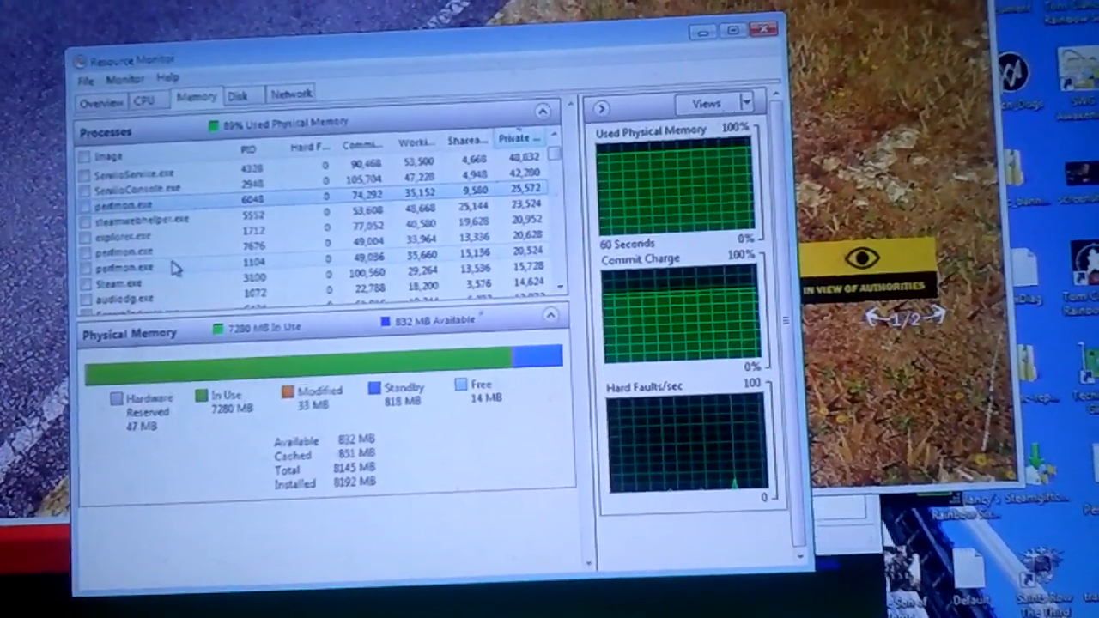
pyautogui.rightClick(124, 250)
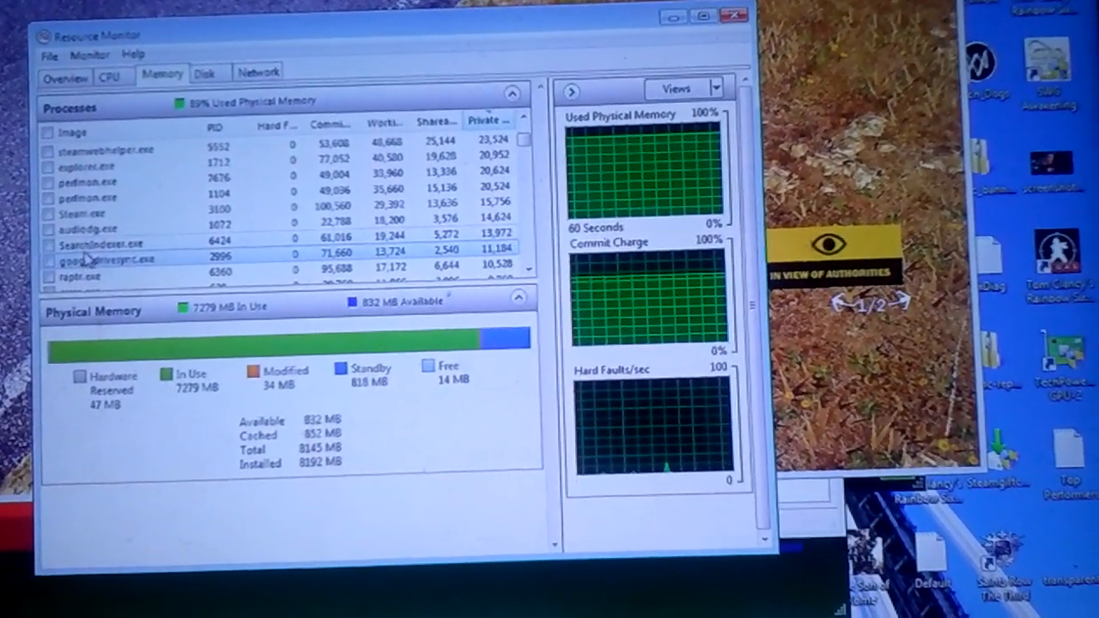
pyautogui.rightClick(103, 259)
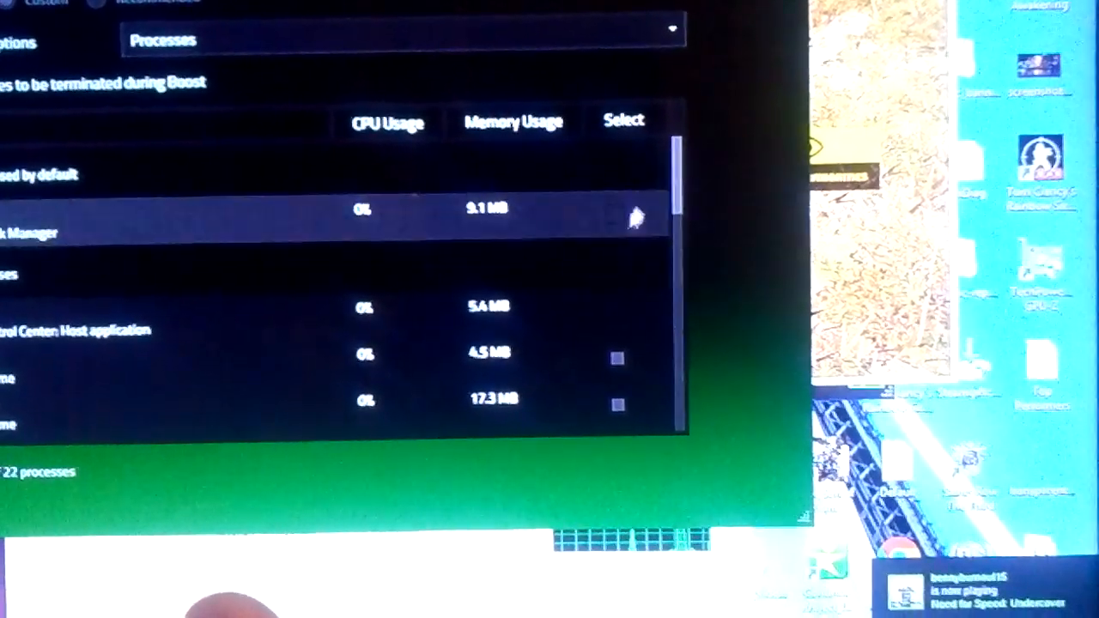
# Scroll through Razer Cortex's Game Boost list of processes to terminate during Boost
pyautogui.scroll(-3)
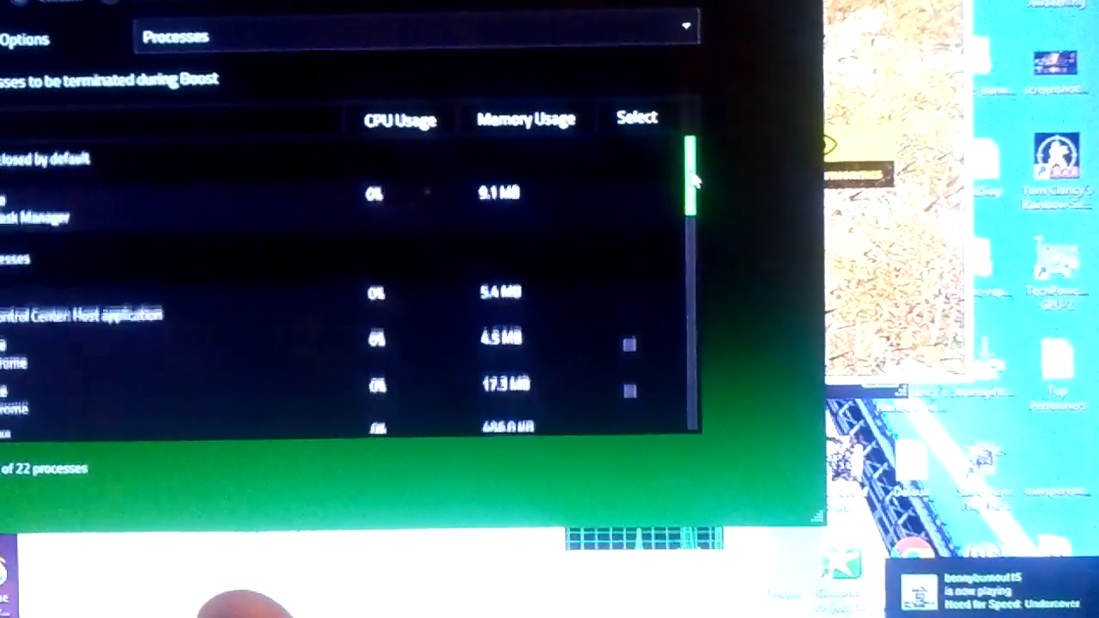
pyautogui.scroll(-3)
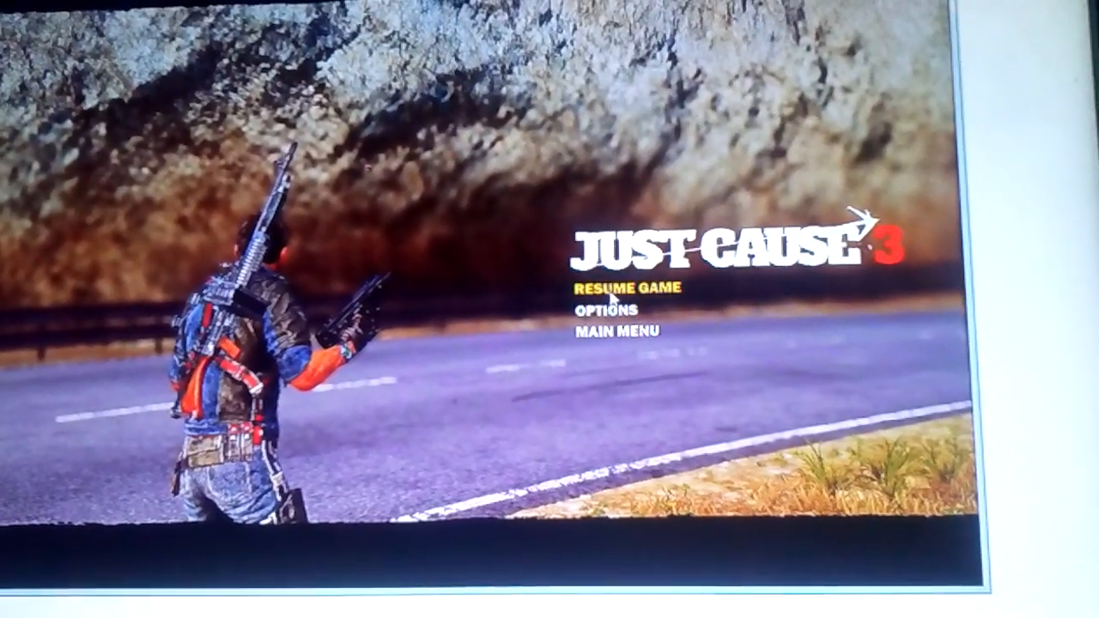
# Resume Just Cause 3 from the pause menu to show how the game runs
pyautogui.click(625, 289)
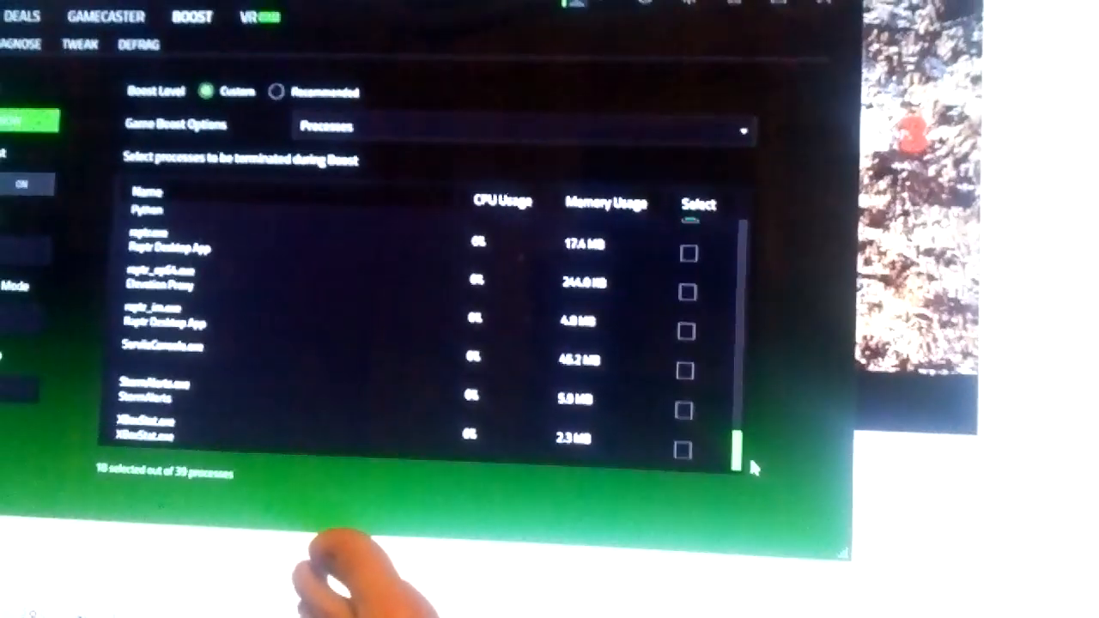
# Scroll the Custom Boost process list to see Plex Media Server entries marked for termination
pyautogui.scroll(-3)
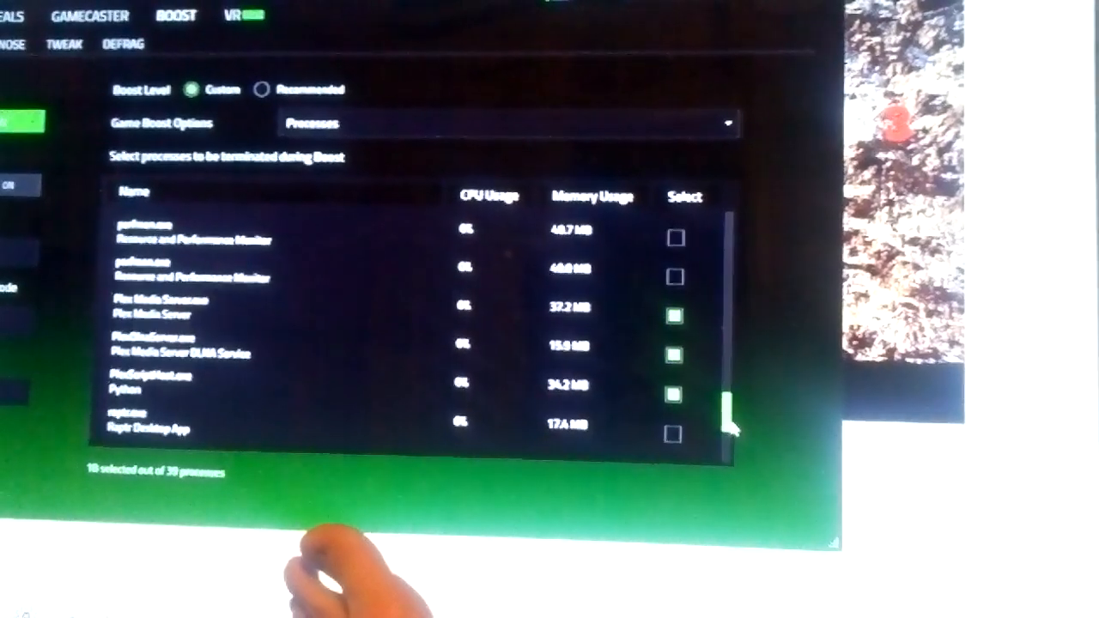